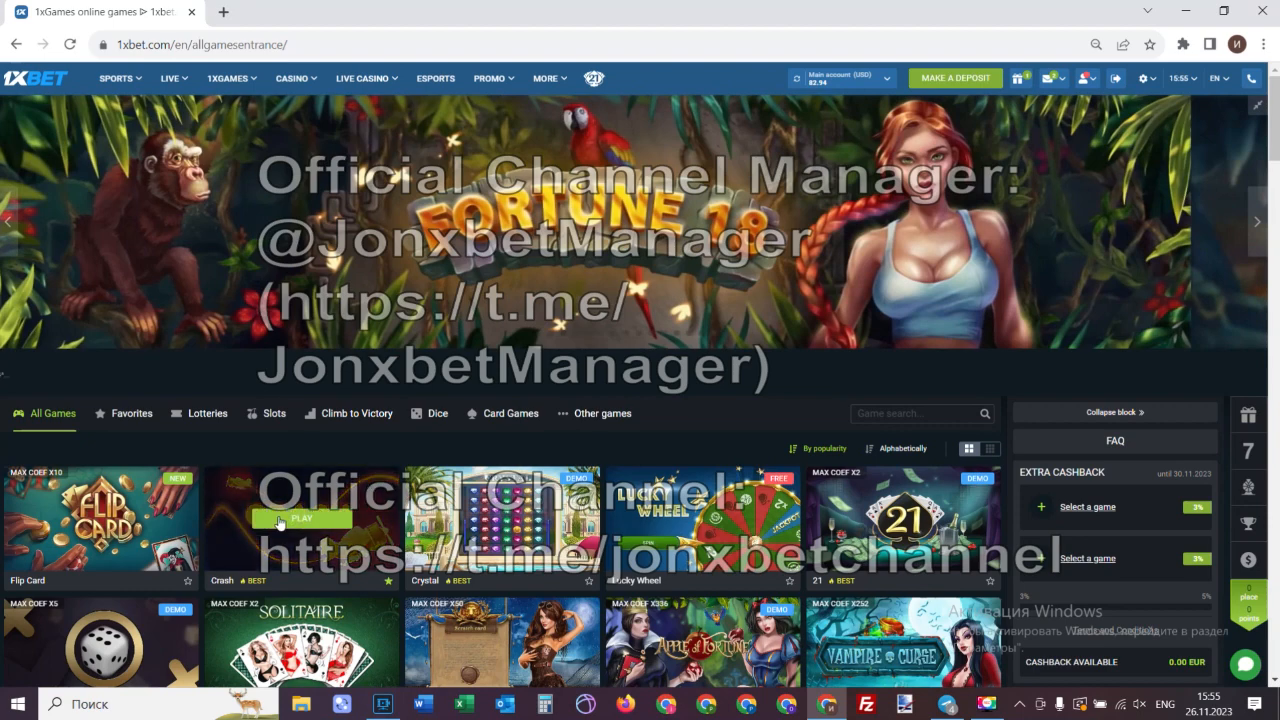
Step: Stake 50 USD on a Crash round and collect the 179.50 USD win into history
click(300, 520)
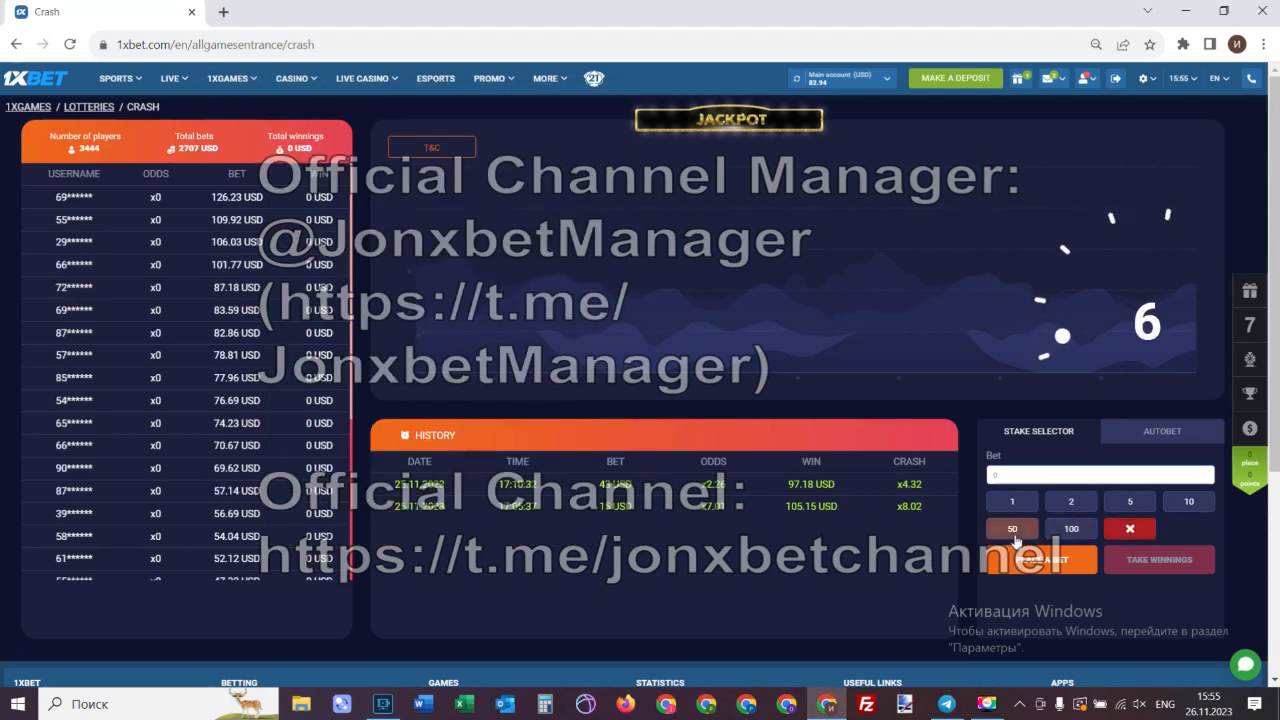
click(1012, 528)
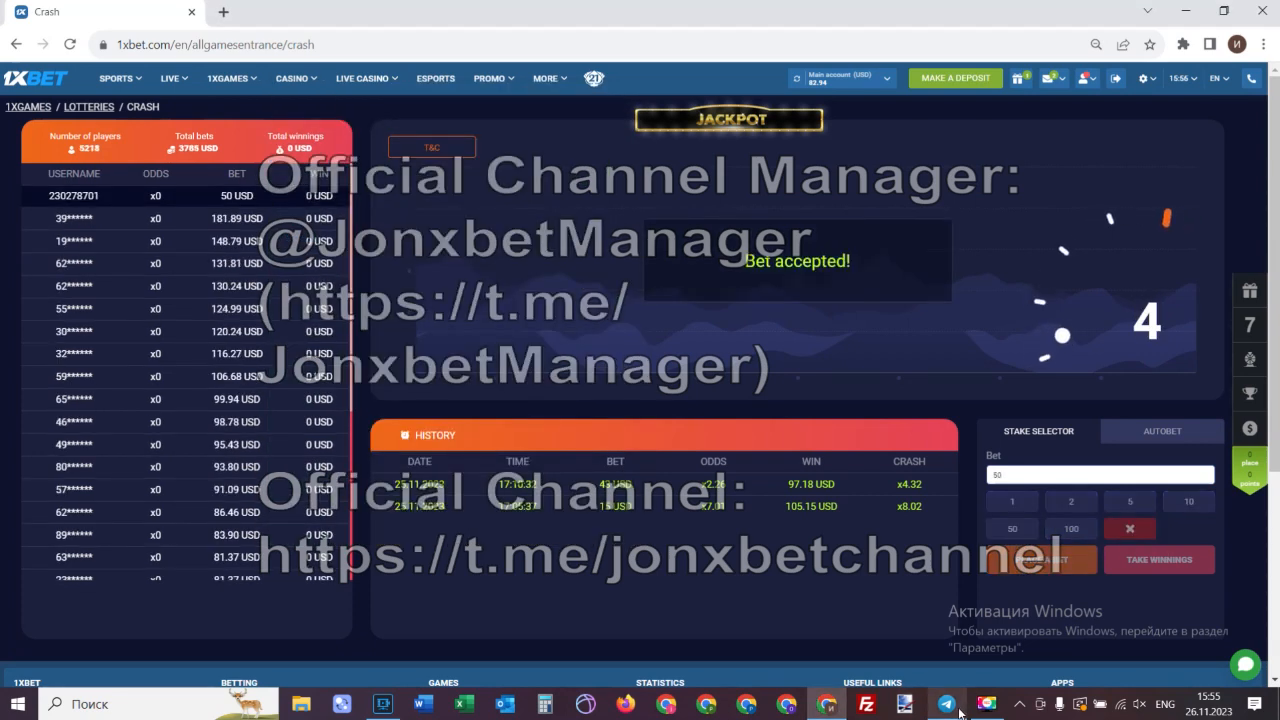
click(946, 704)
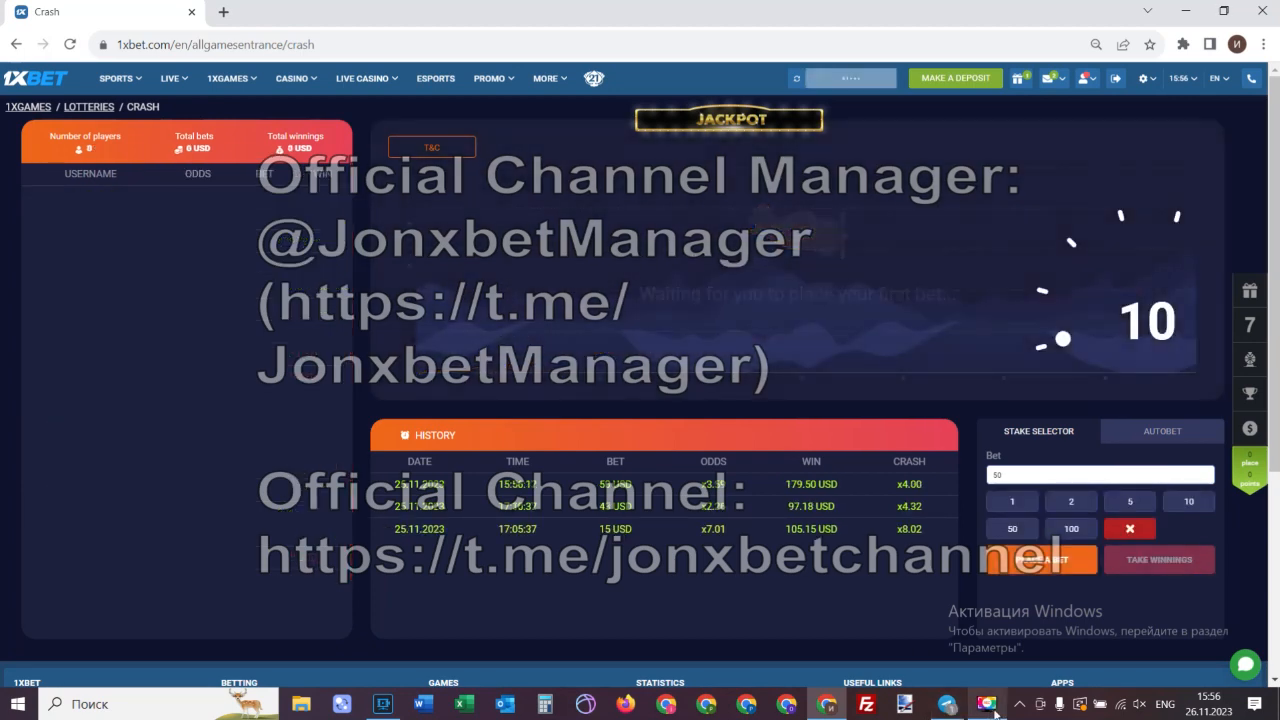
click(944, 704)
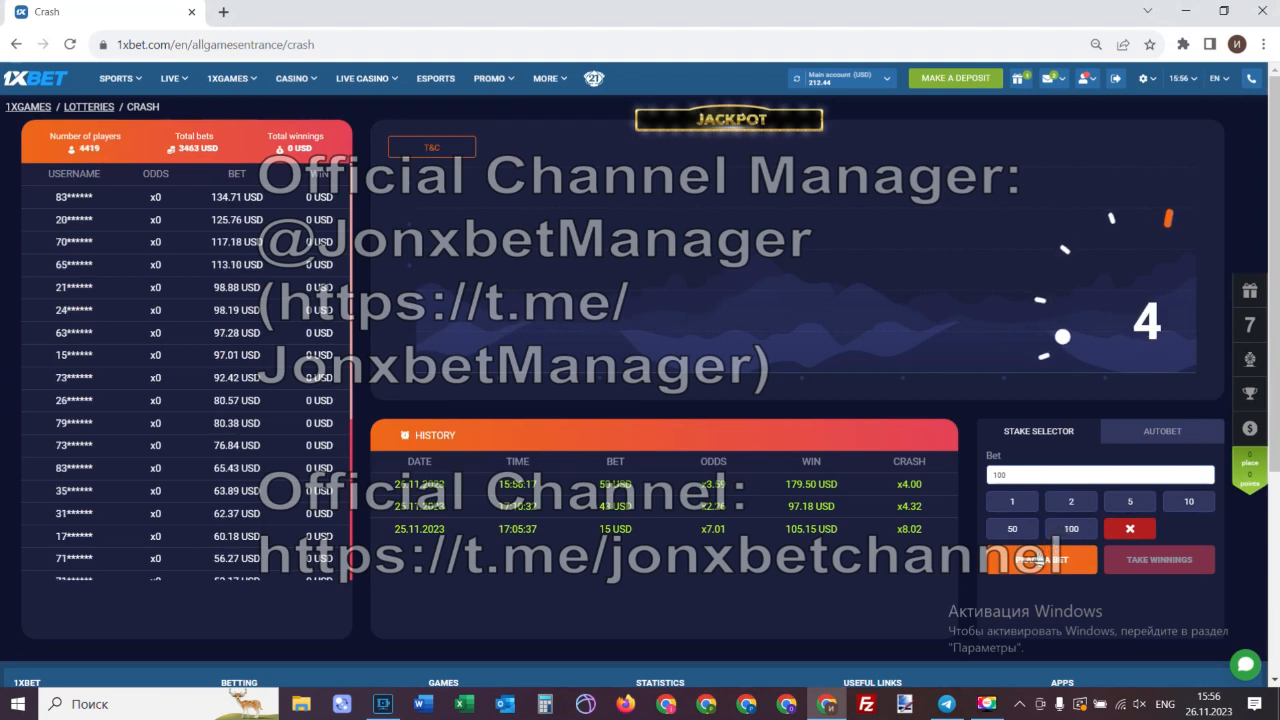
Step: Stake 100 USD on the next round and show the Telegram JonXbet VIP ROOM predictions alongside
click(1040, 560)
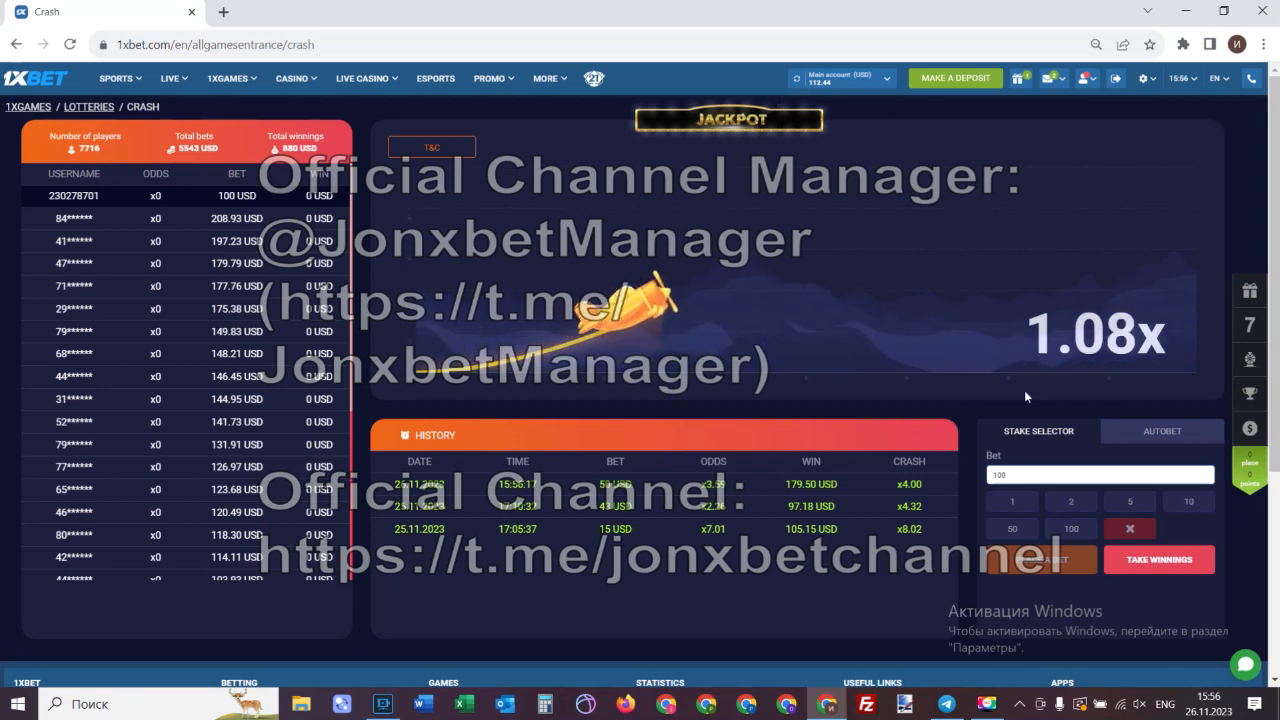
click(944, 704)
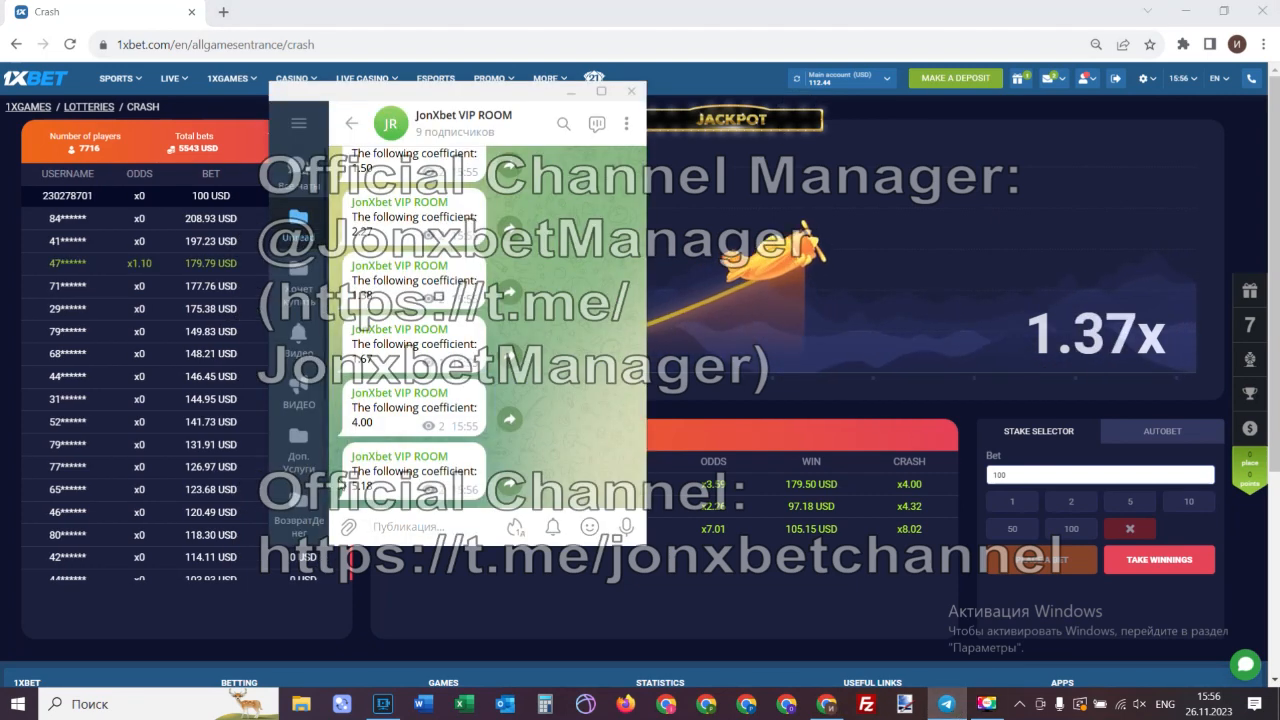